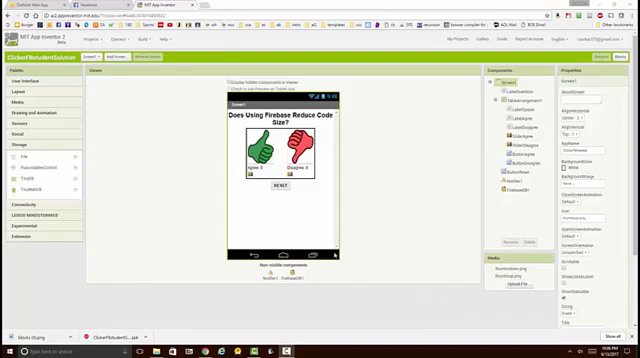
mouse_move(332, 188)
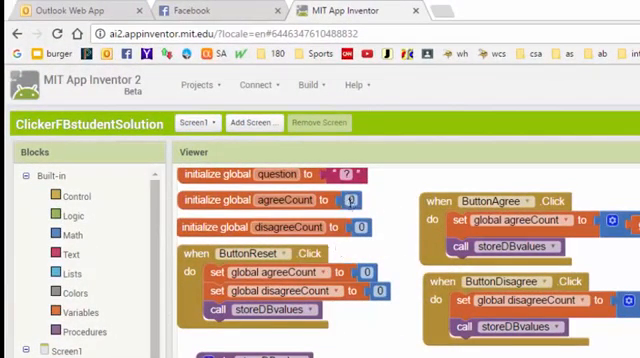
mouse_move(380, 228)
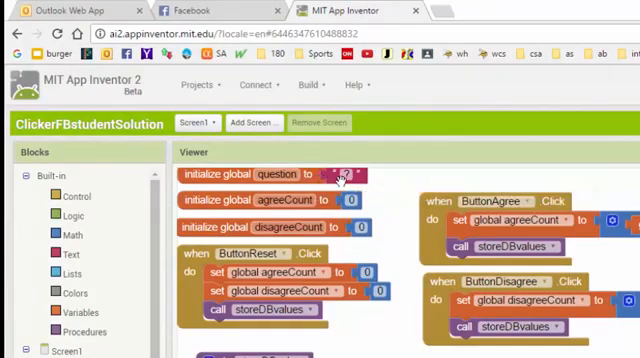
mouse_move(344, 176)
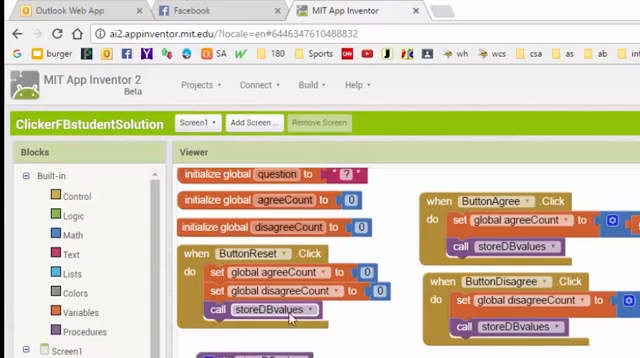
Point the non-number fallback setters at global agreeCount and global disagreeCount, each resetting to 0
scroll("down", 3)
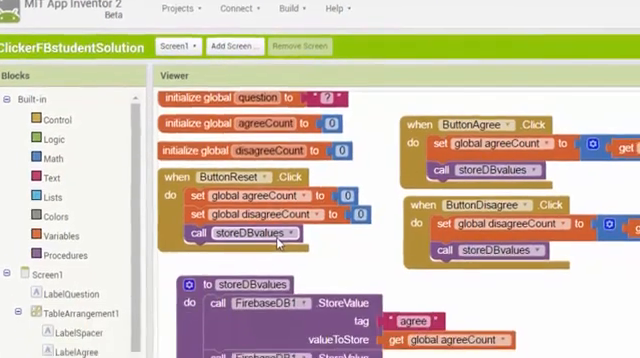
scroll("down", 3)
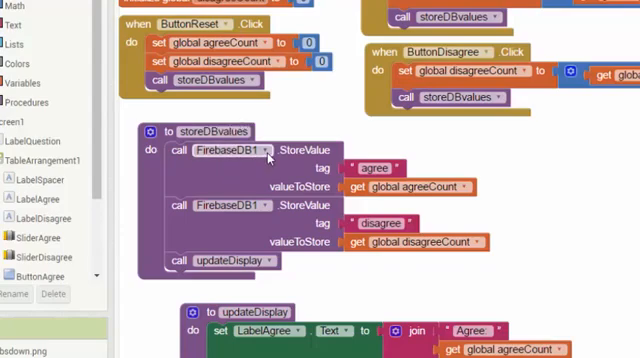
mouse_move(284, 182)
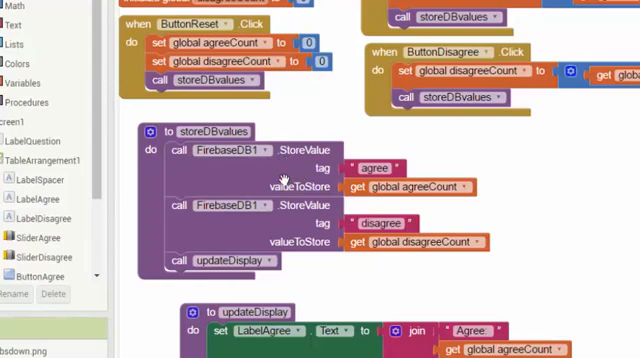
mouse_move(280, 186)
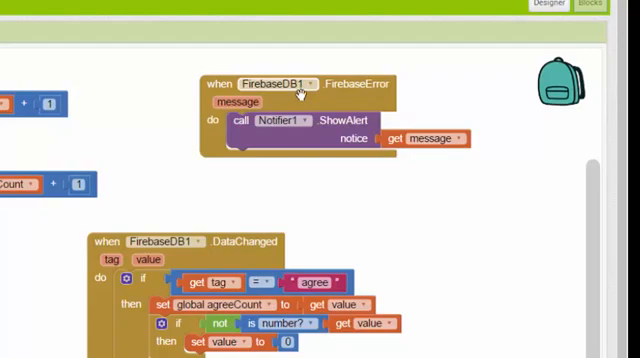
scroll("down", 3)
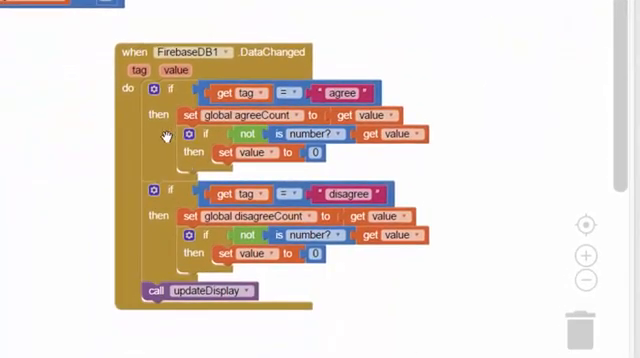
mouse_move(236, 64)
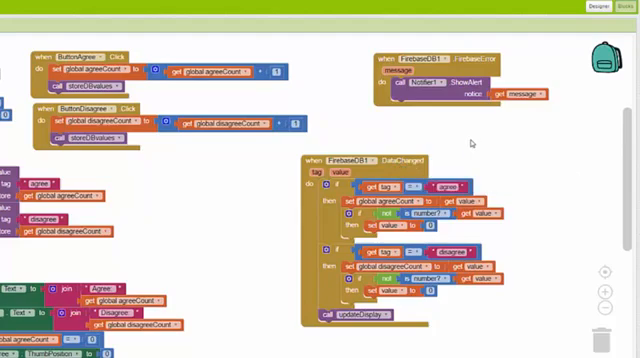
mouse_move(480, 170)
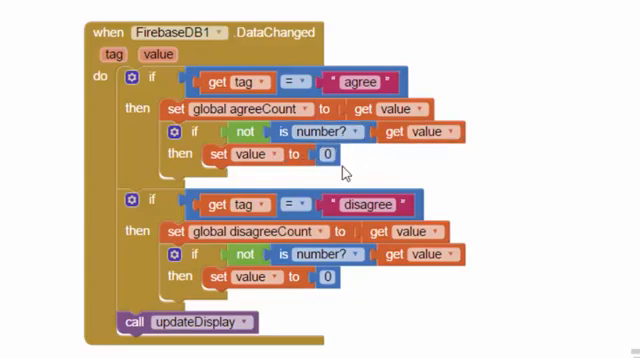
mouse_move(372, 156)
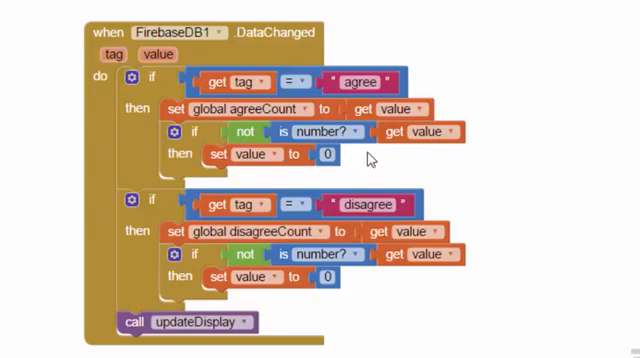
left_click(272, 154)
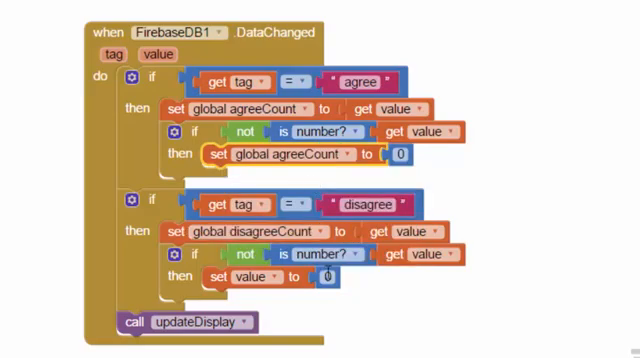
left_click(248, 276)
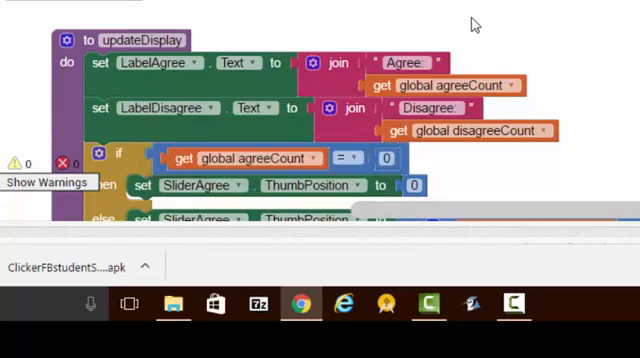
mouse_move(488, 22)
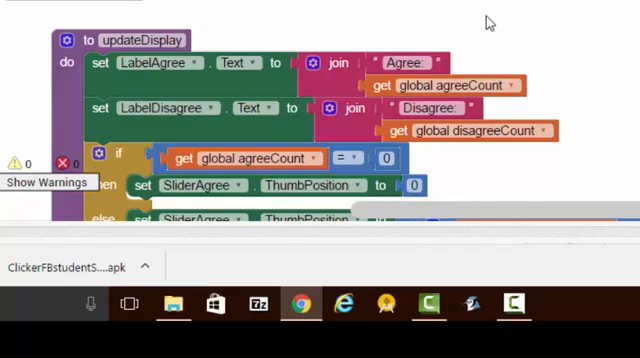